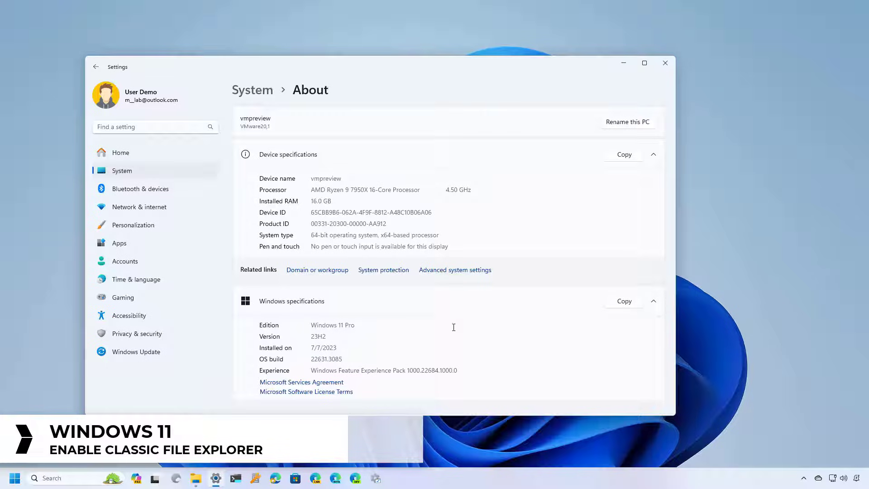
Bring up a File Explorer window at Home in the modern Windows 11 layout
click(196, 477)
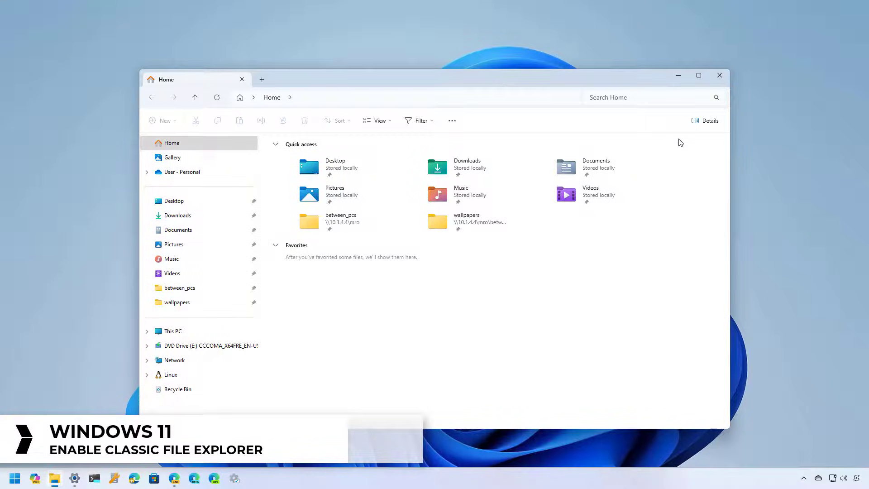
Reach the Windows Tools folder from Start > All apps under the letter W
click(16, 477)
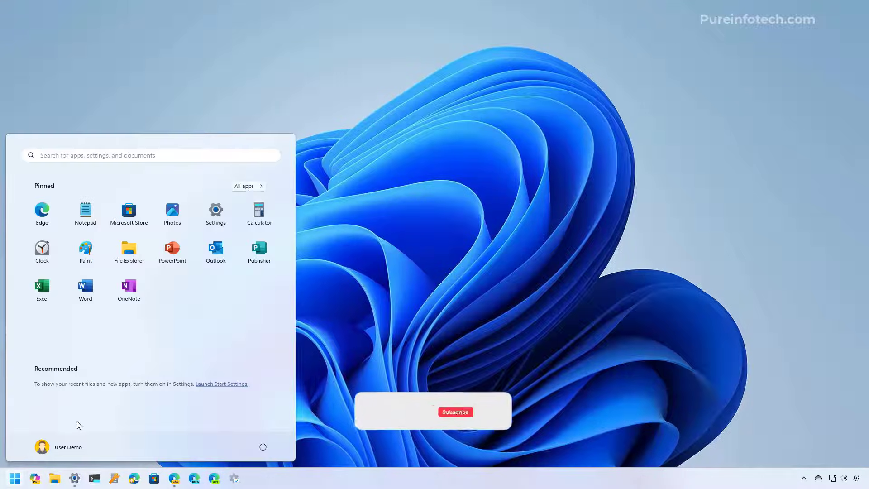
click(244, 185)
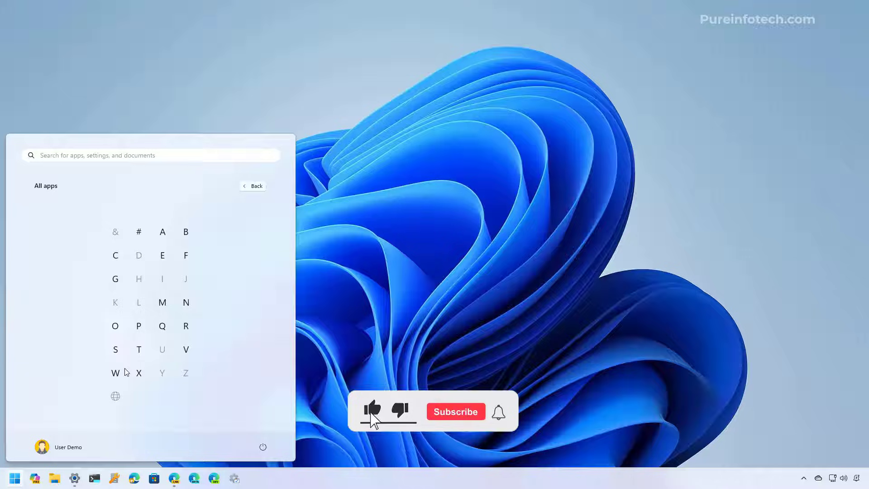
click(115, 372)
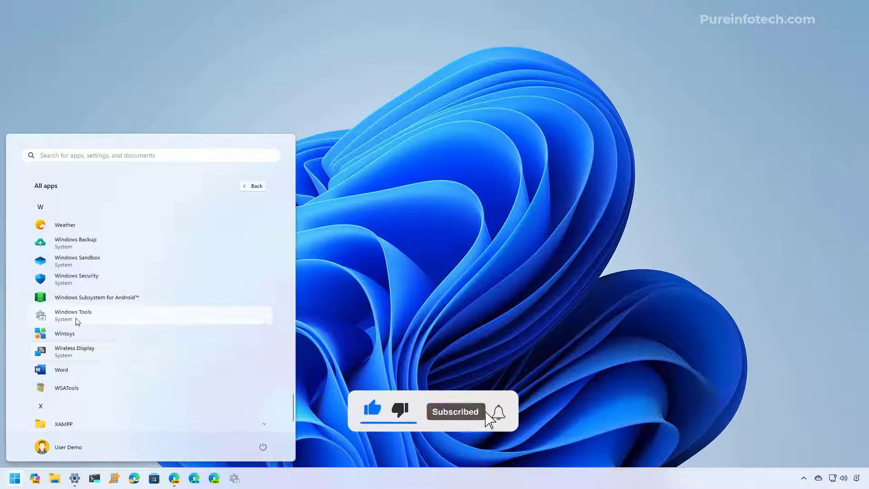
click(73, 315)
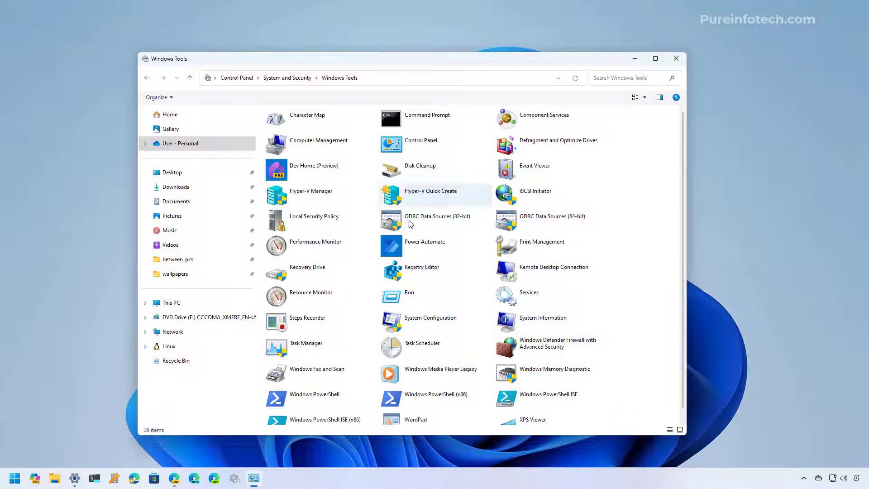
mouse_move(172, 303)
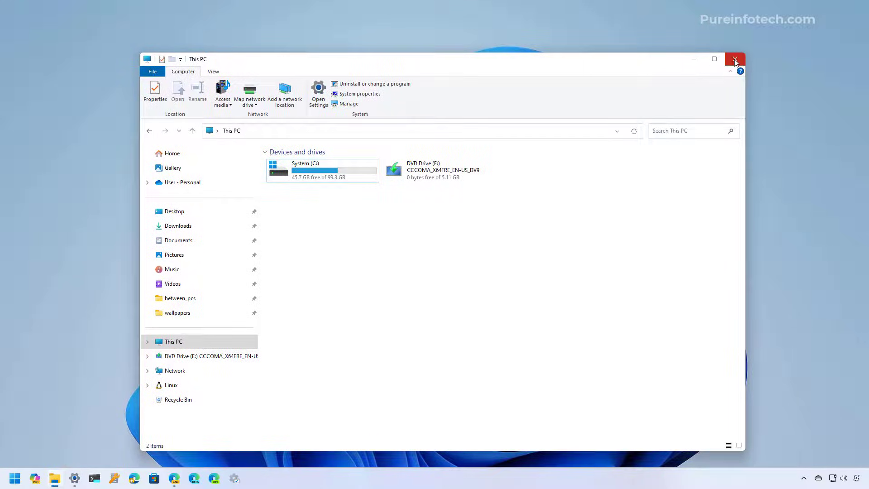
Close This PC and confirm a fresh File Explorer window still shows the modern Home layout
click(734, 60)
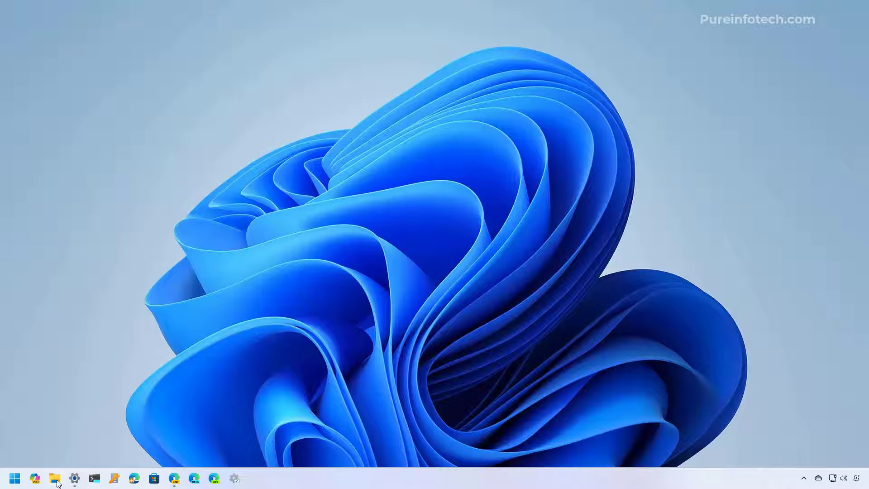
click(54, 478)
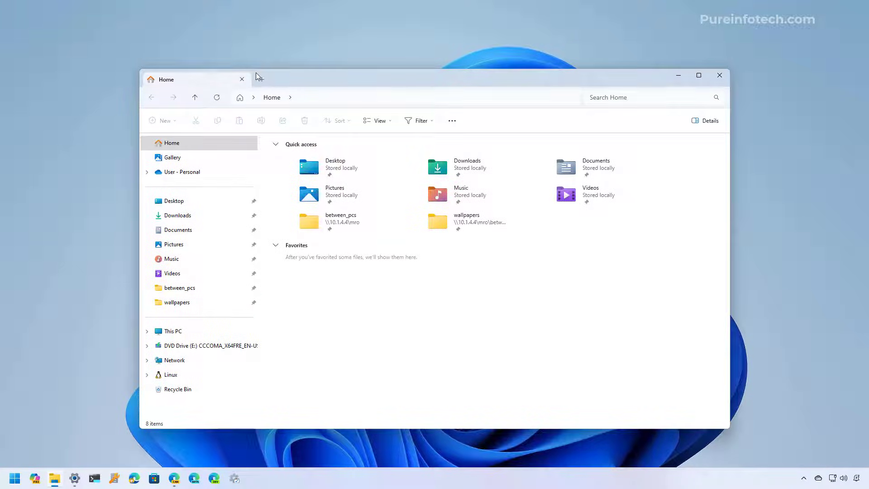
click(718, 75)
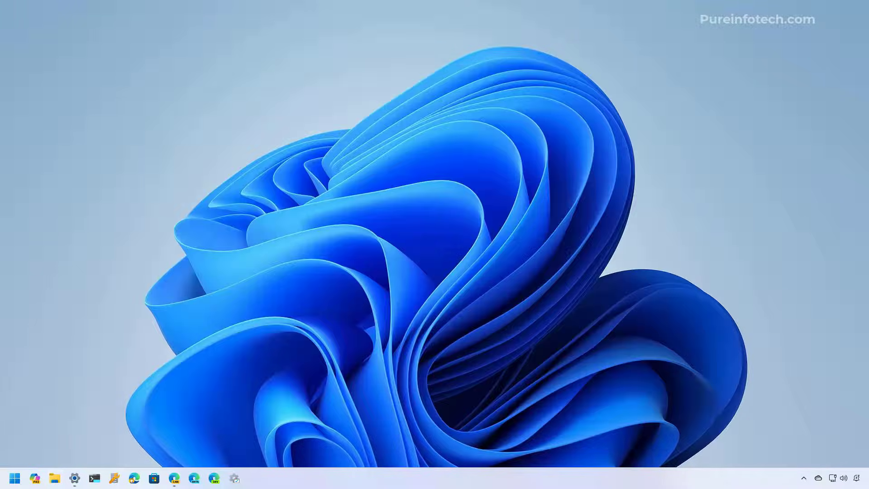
Reopen Windows Tools from the taskbar and go to This PC from it
click(14, 477)
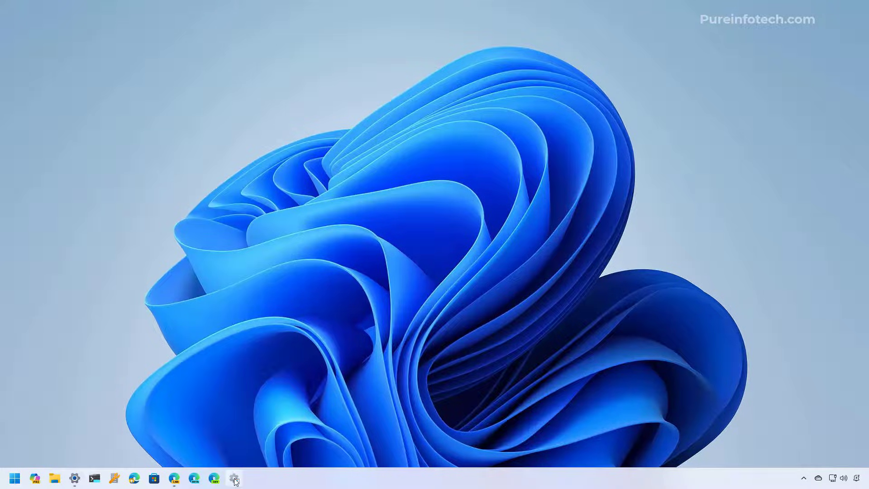
click(234, 478)
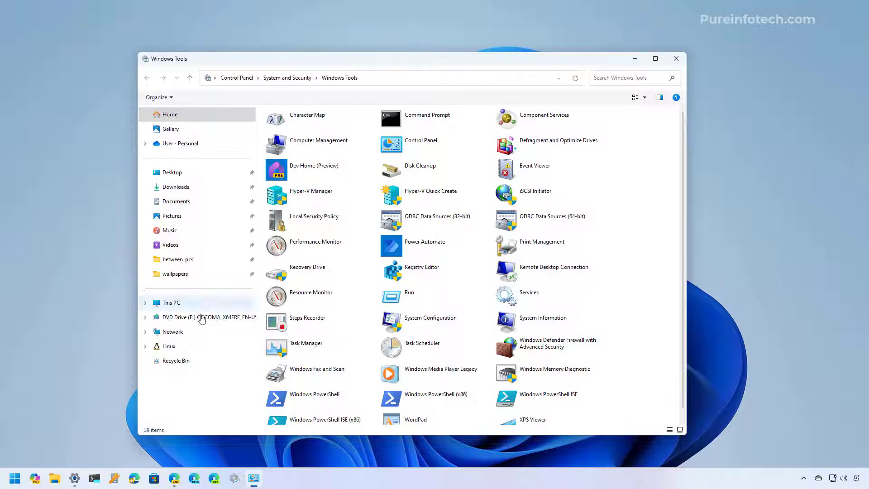
click(675, 58)
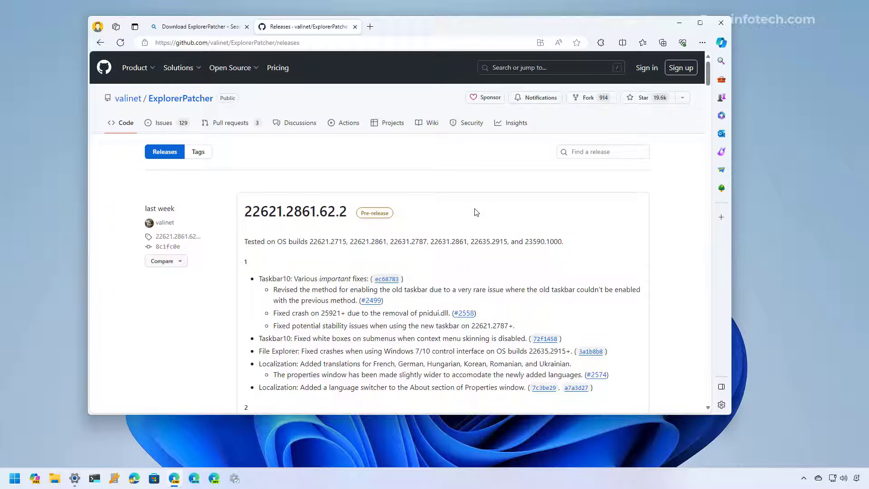
Start downloading ep_setup.exe from the Assets of the ExplorerPatcher GitHub release
scroll(down, 3)
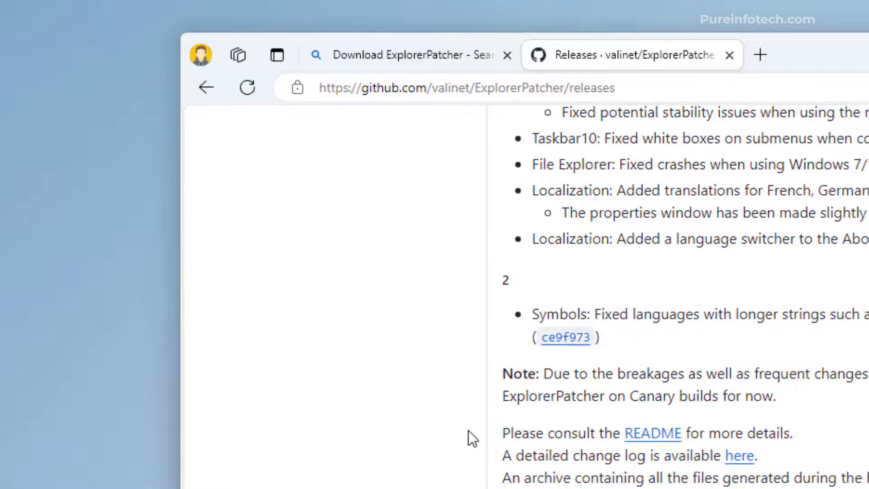
click(465, 87)
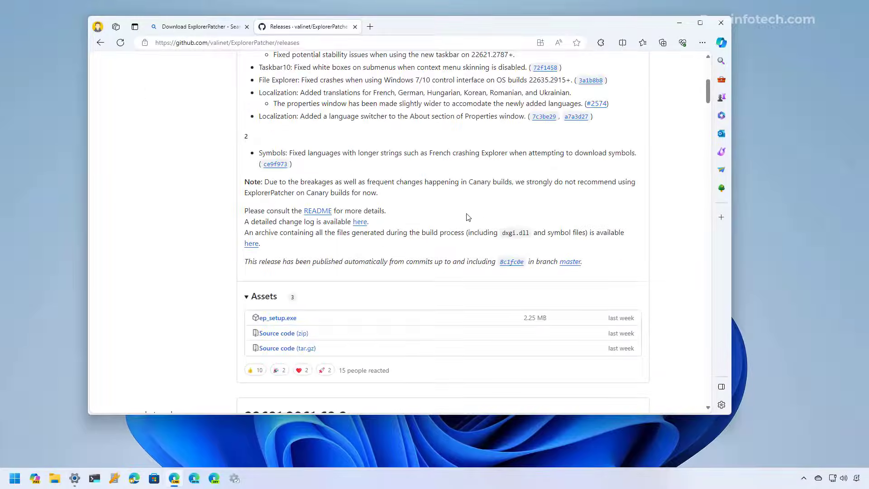
scroll(down, 3)
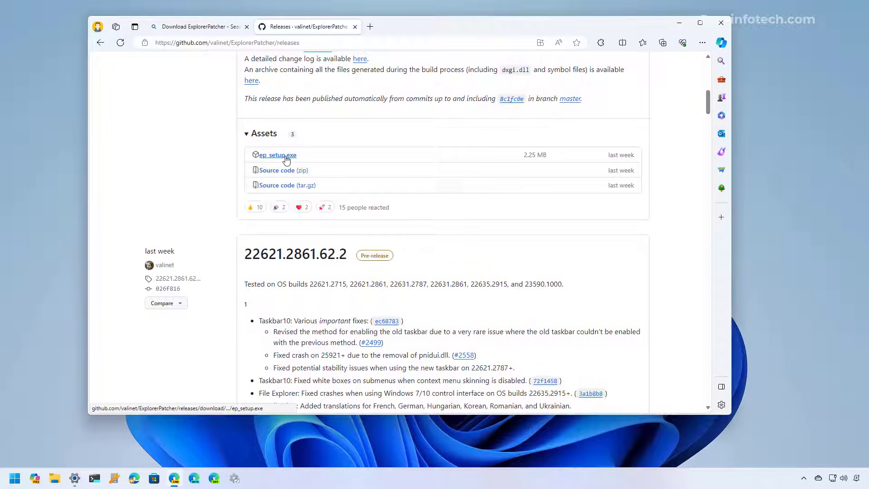
click(277, 155)
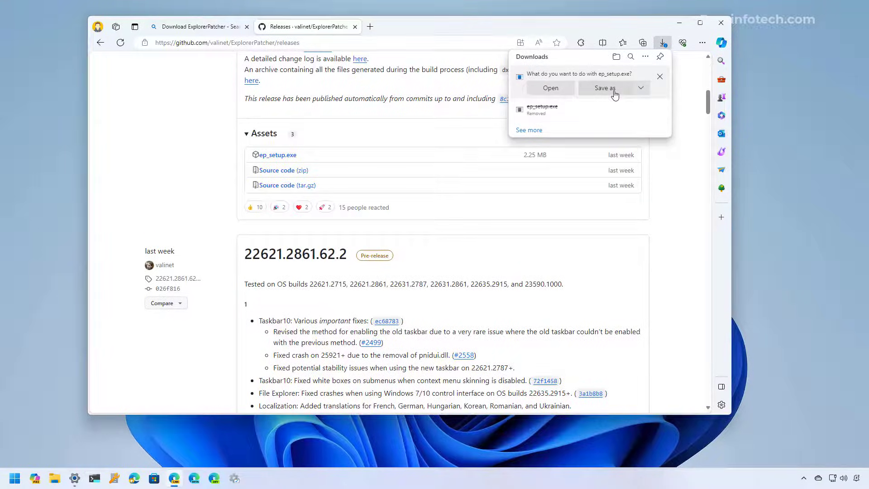
Save ep_setup.exe to Downloads and run the installer, letting Explorer restart
click(616, 57)
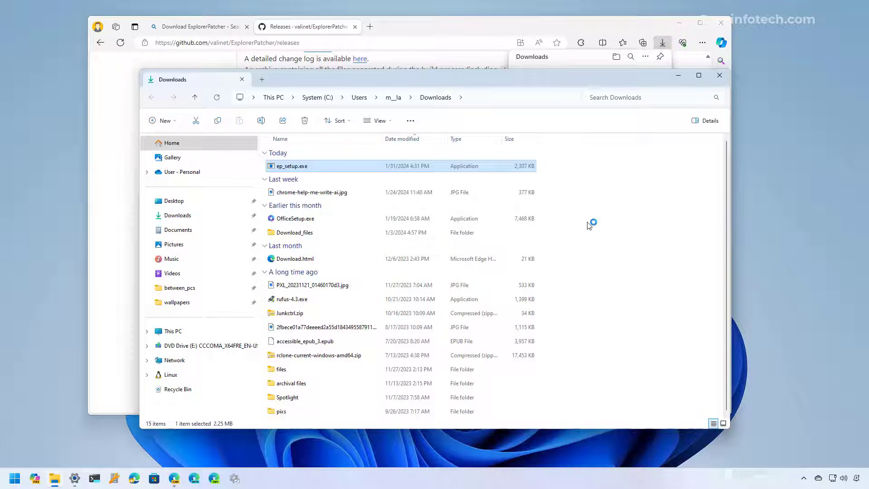
mouse_move(288, 172)
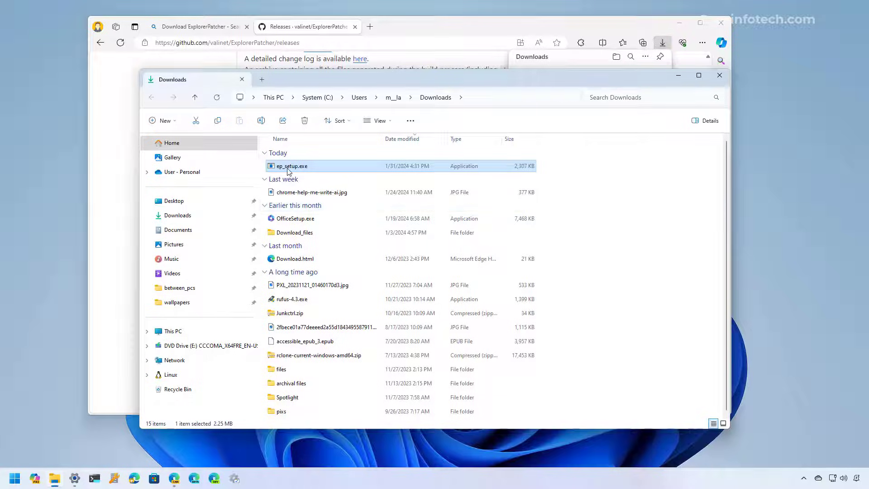
double_click(291, 165)
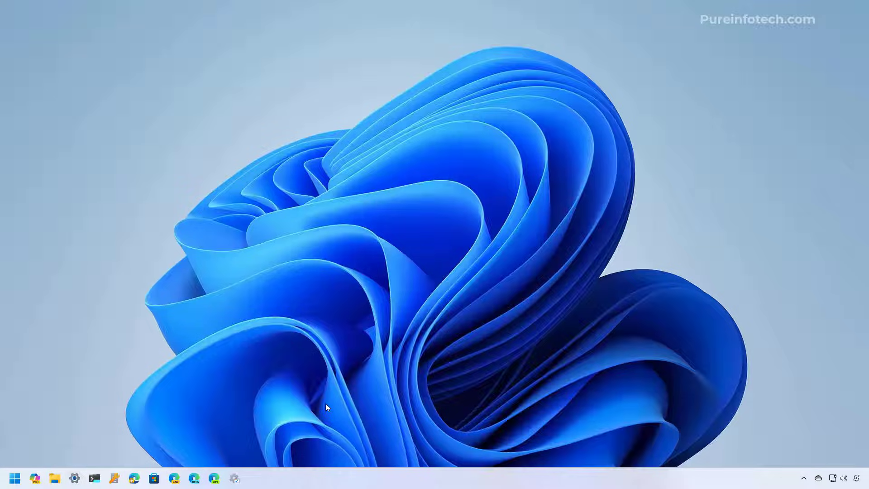
mouse_move(313, 472)
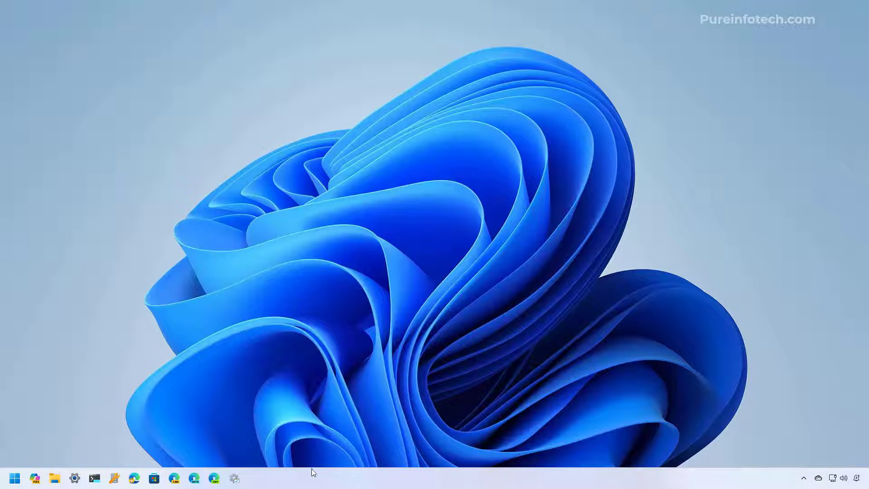
In ExplorerPatcher Properties > File Explorer, set Control Interface to Windows 10 Ribbon
right_click(313, 472)
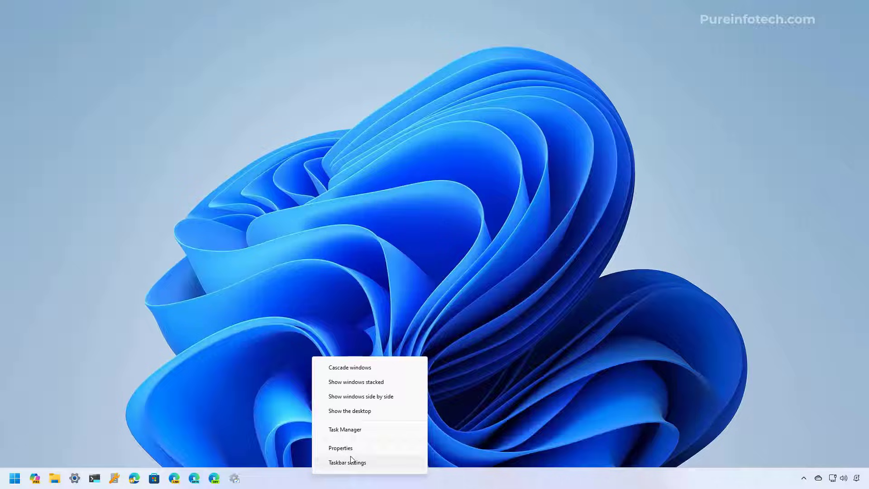
mouse_move(353, 452)
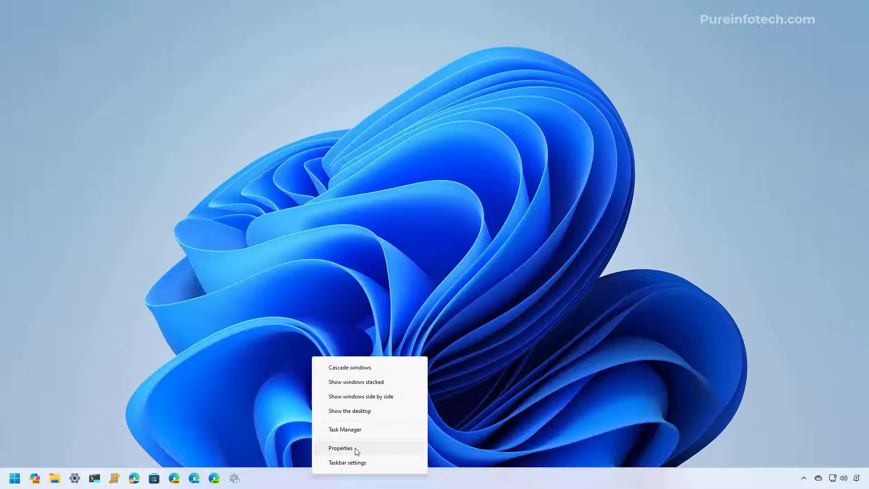
click(340, 448)
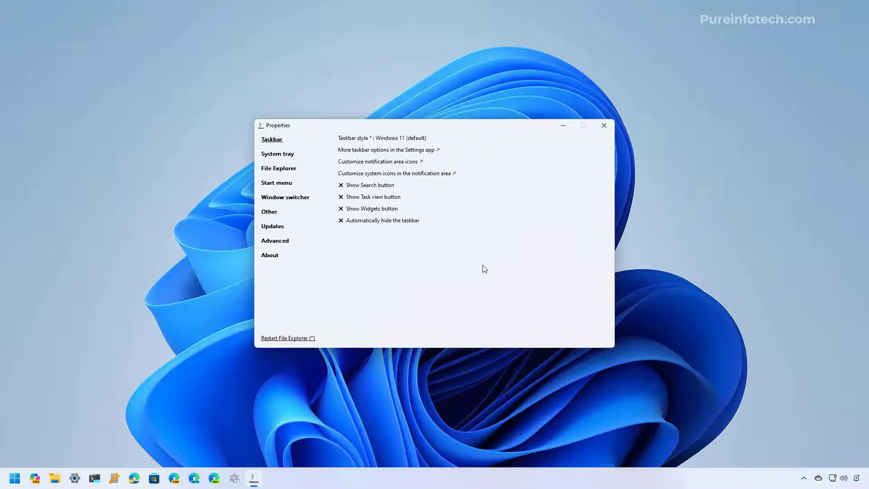
mouse_move(279, 171)
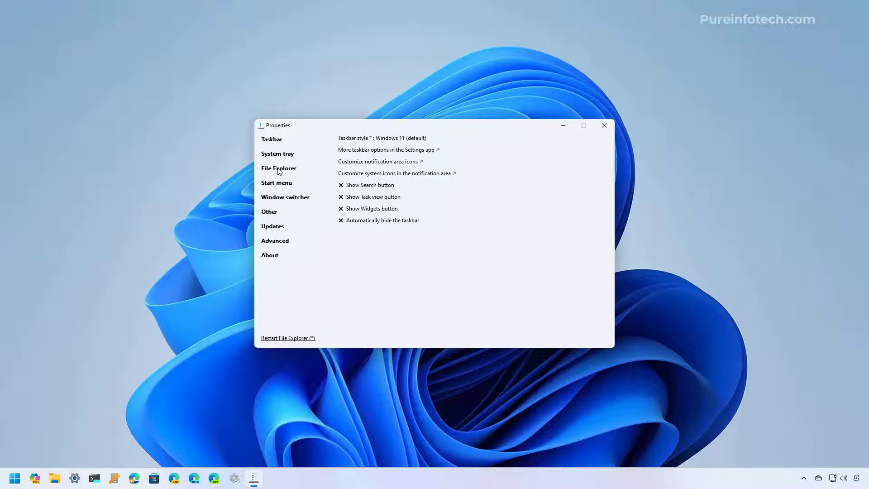
click(279, 168)
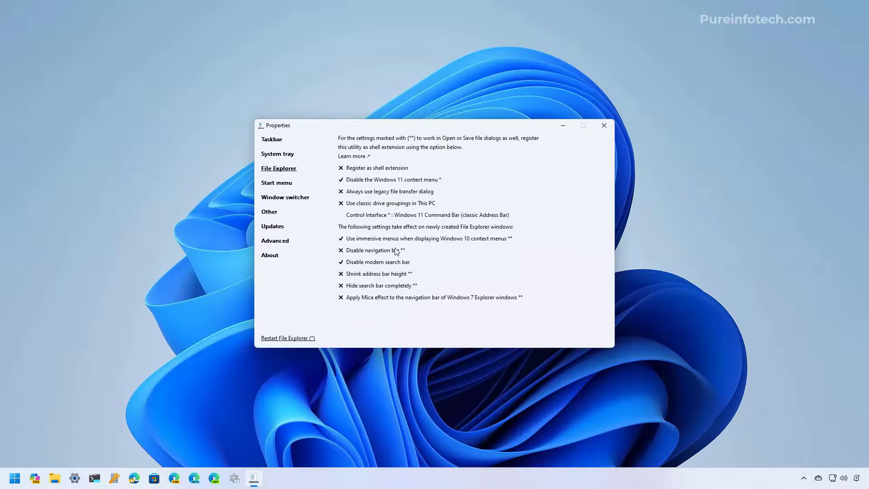
mouse_move(419, 216)
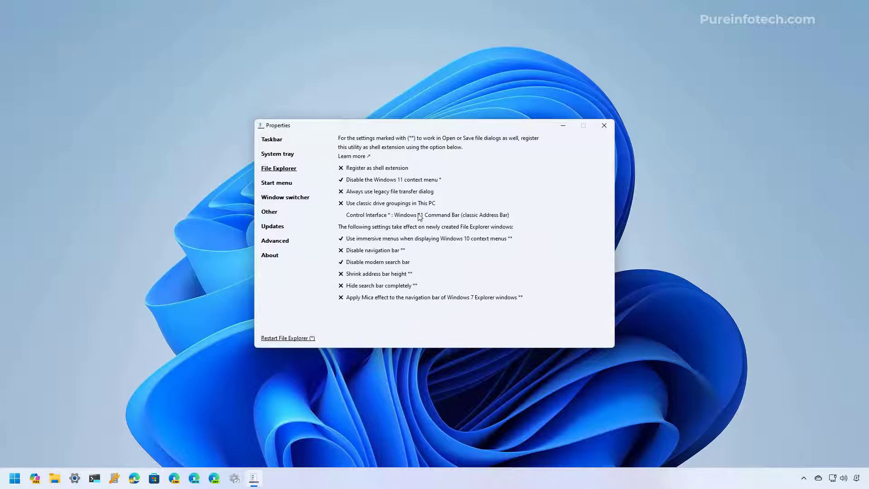
click(426, 214)
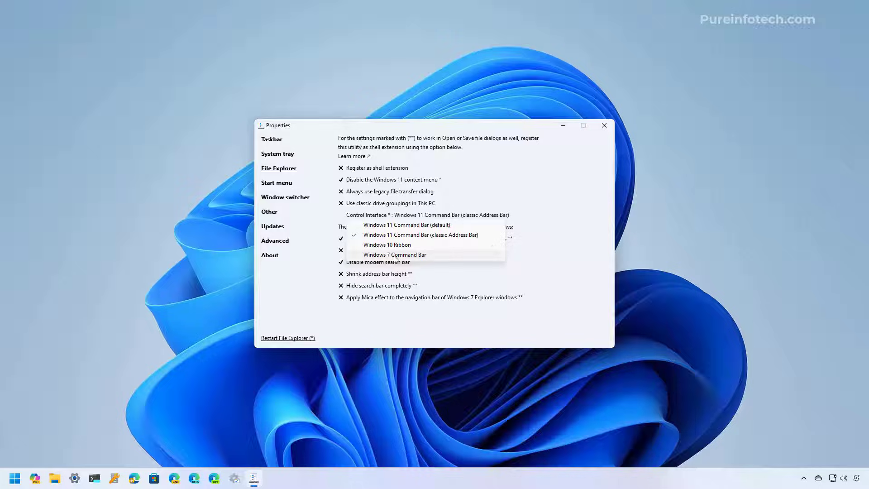
mouse_move(398, 244)
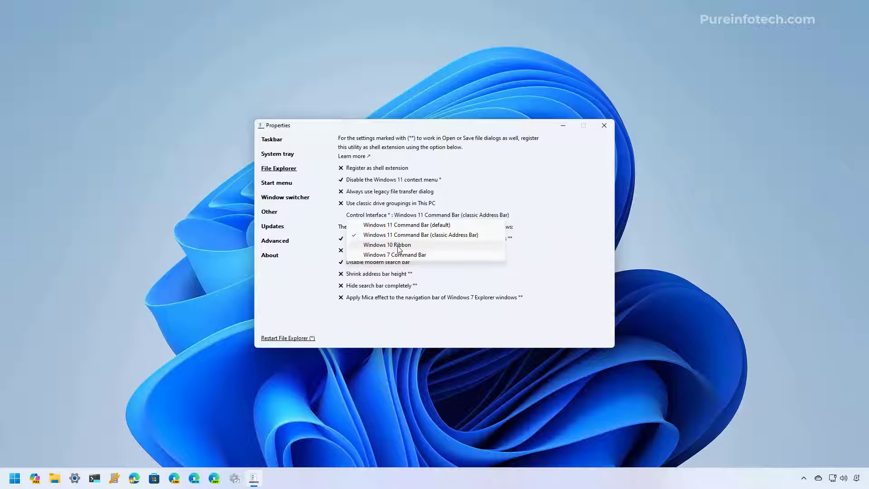
click(386, 244)
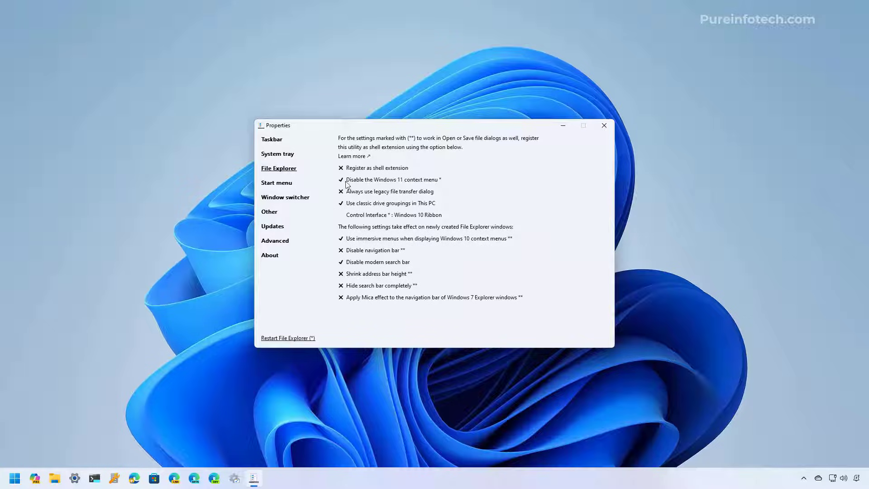
mouse_move(372, 187)
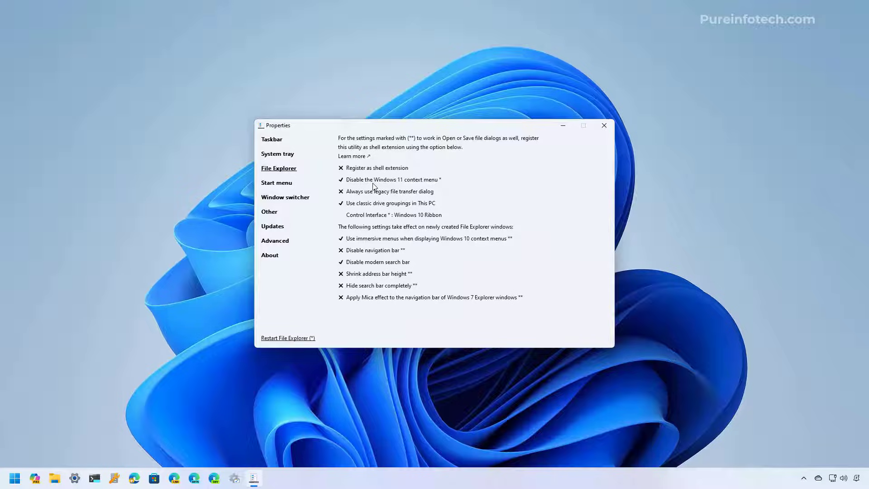
mouse_move(426, 188)
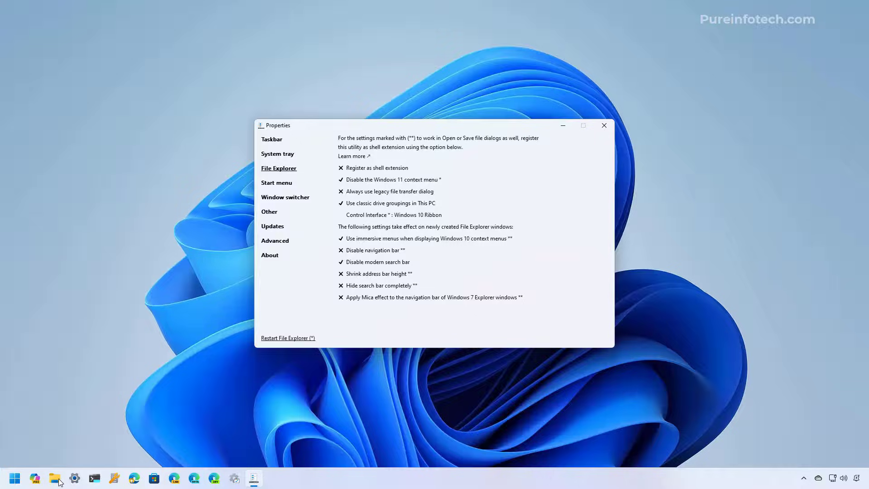
click(55, 478)
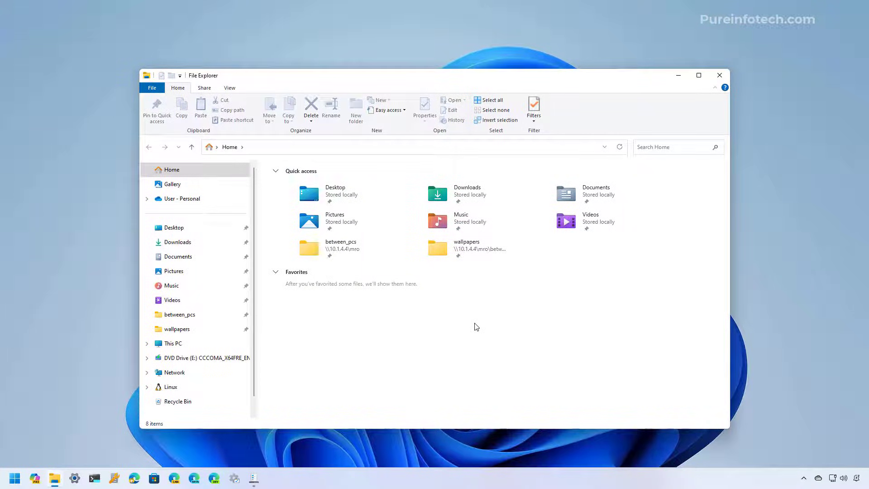
mouse_move(720, 76)
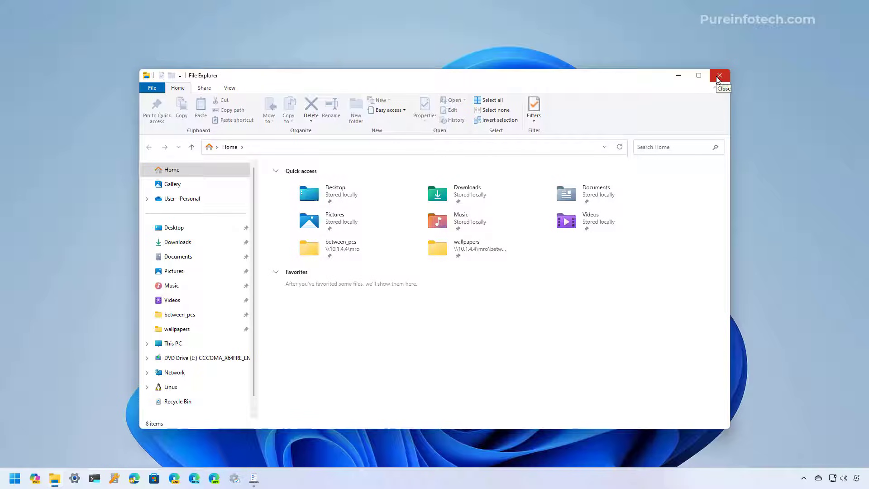
click(720, 76)
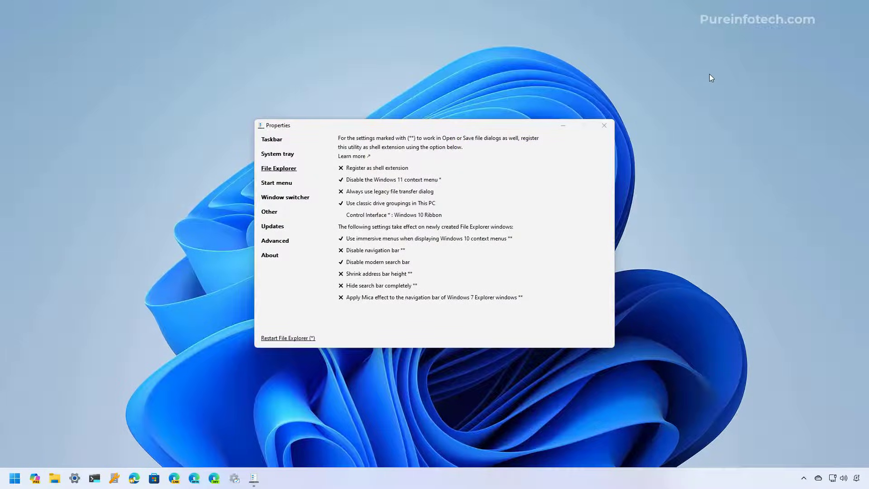
mouse_move(74, 478)
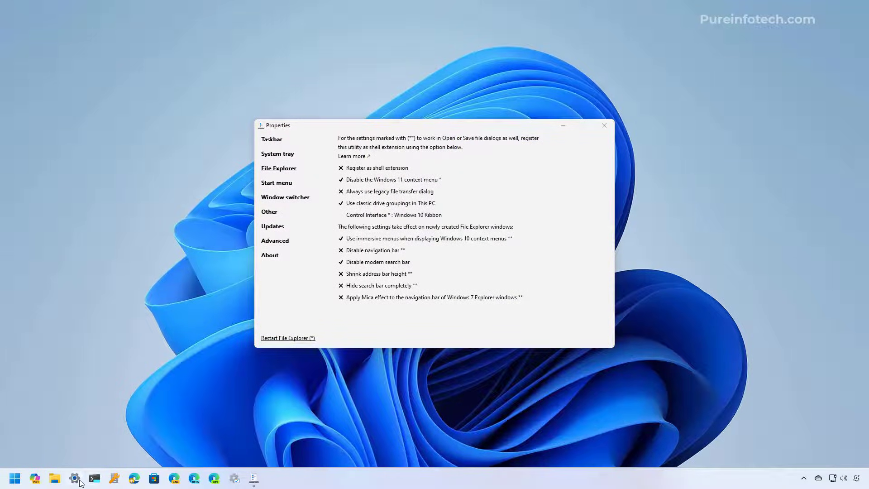
click(74, 477)
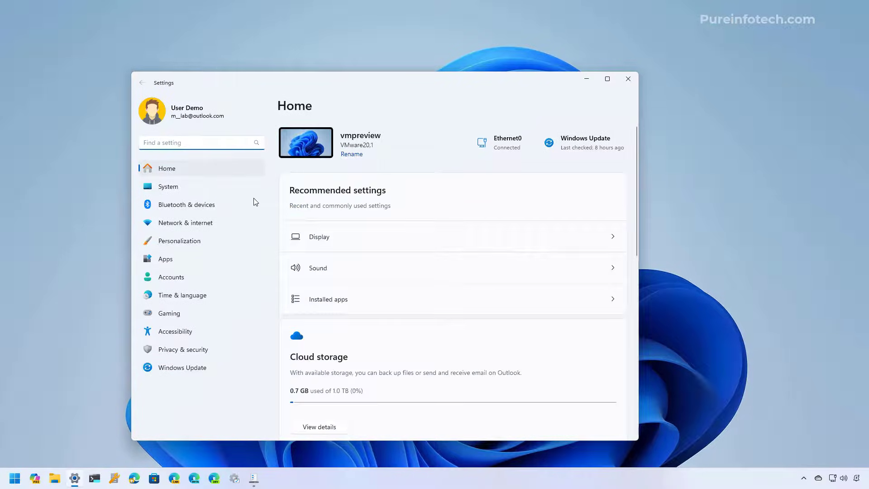
click(165, 259)
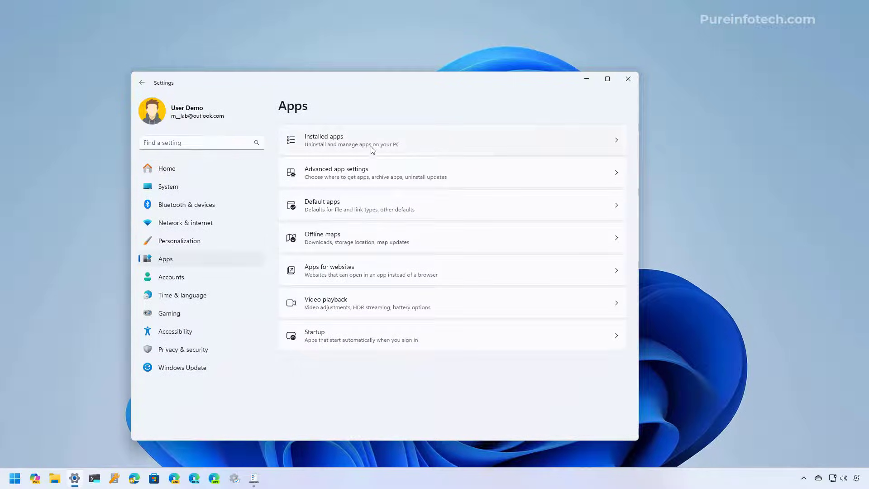
click(450, 139)
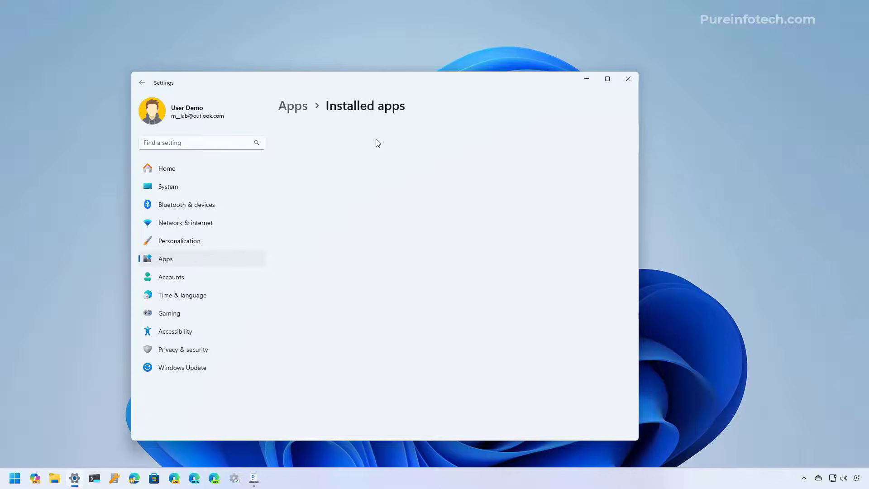
click(610, 199)
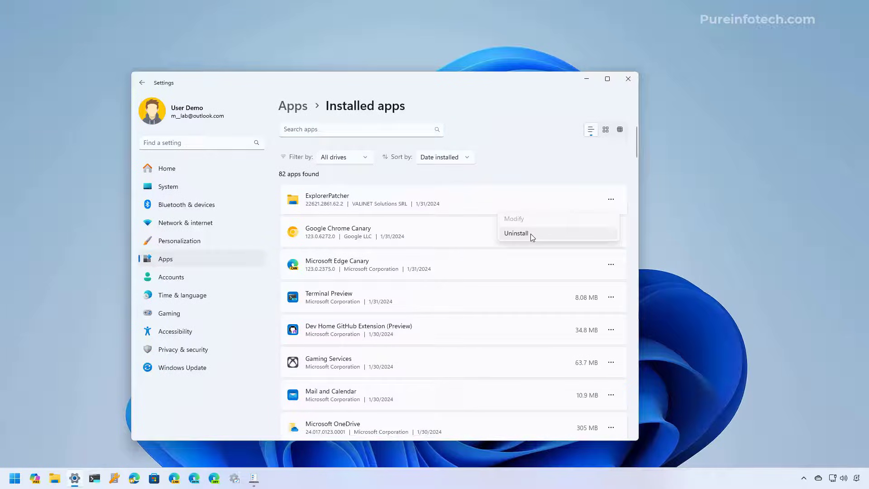
mouse_move(586, 78)
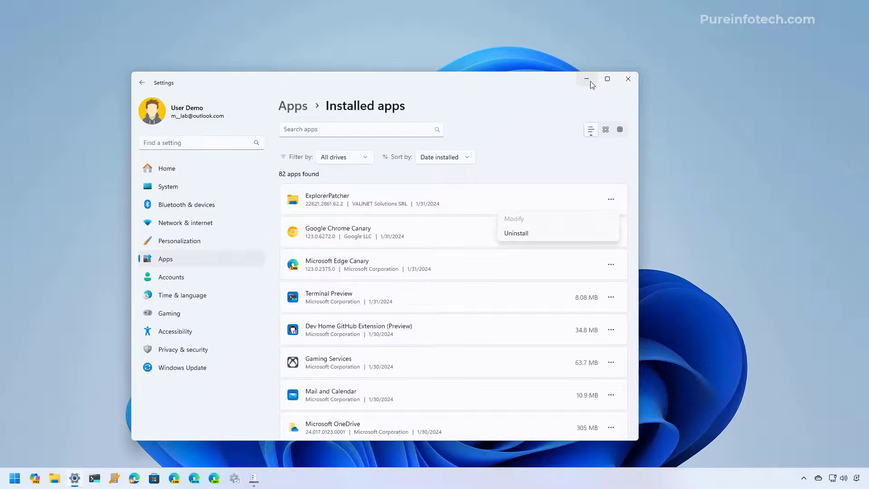
click(513, 218)
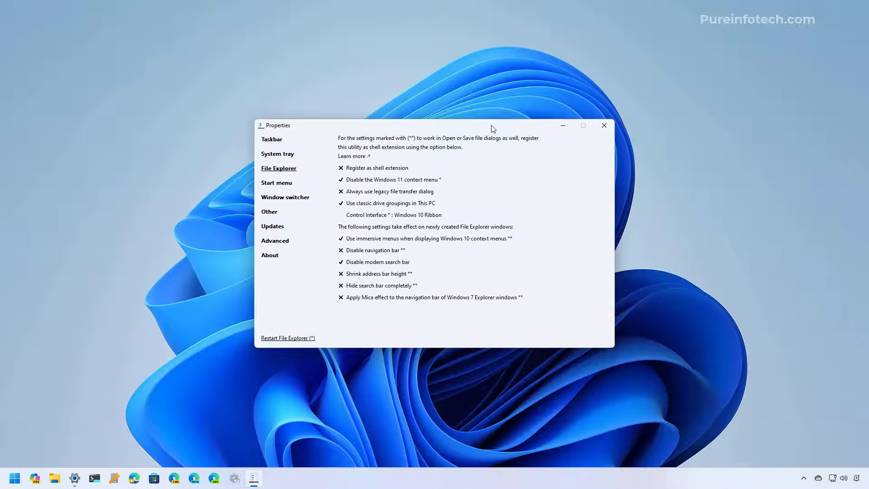
Set Taskbar style to Windows 10, then switch it back to Windows 11 (default)
click(272, 140)
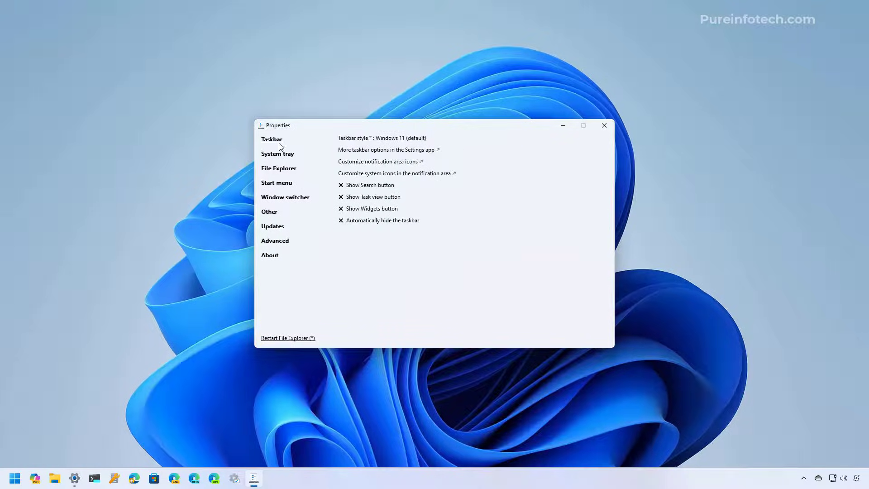
mouse_move(405, 193)
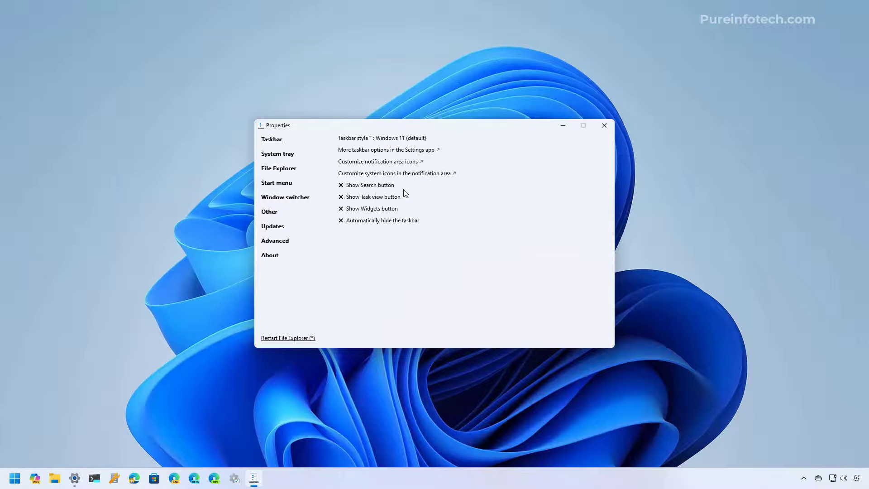
click(382, 138)
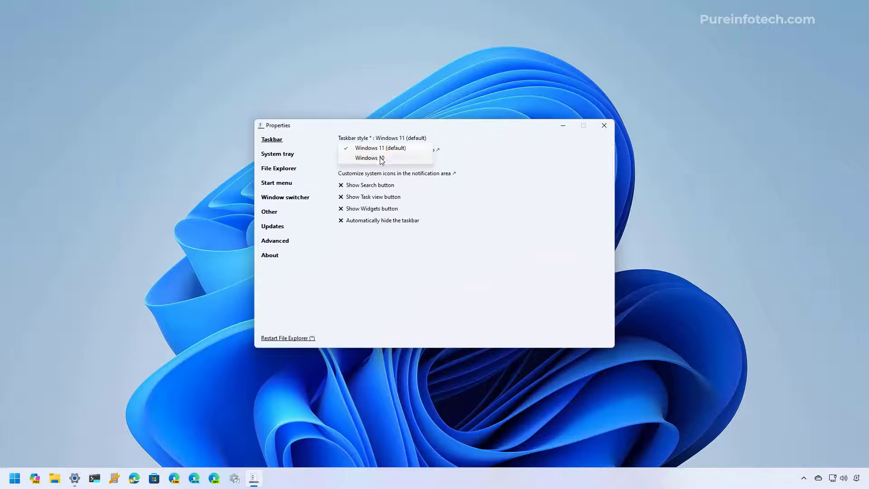
click(367, 157)
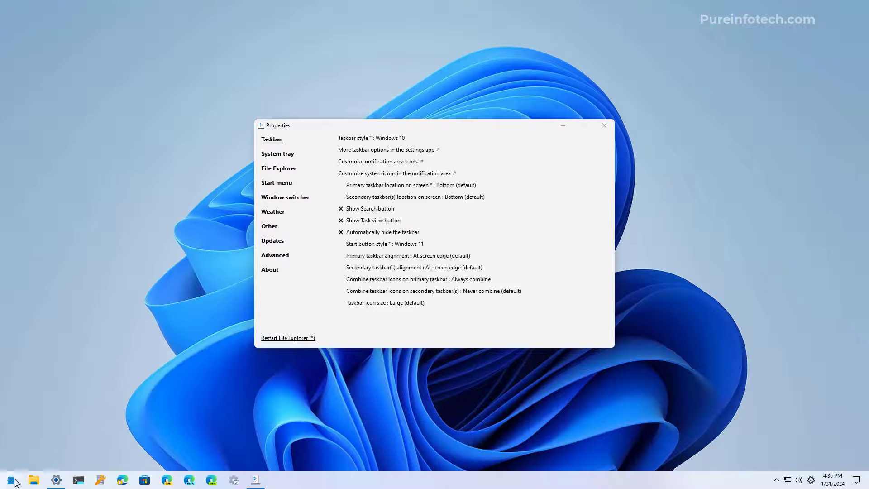
mouse_move(388, 144)
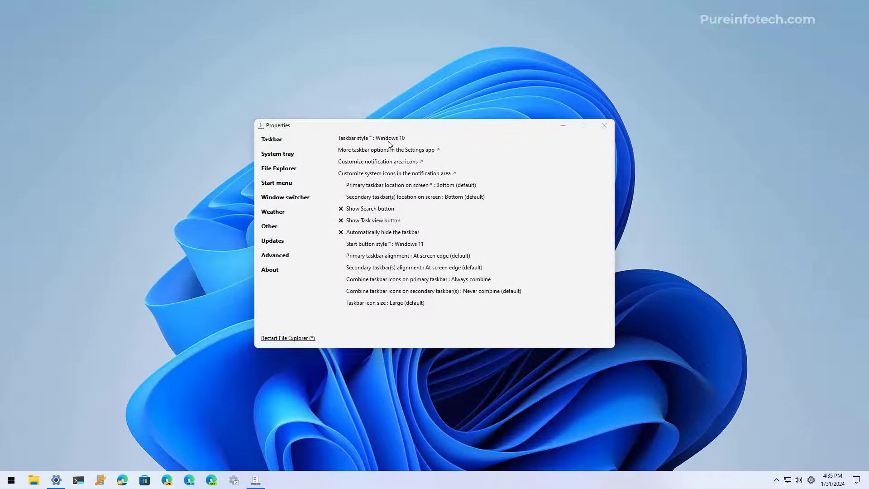
click(391, 138)
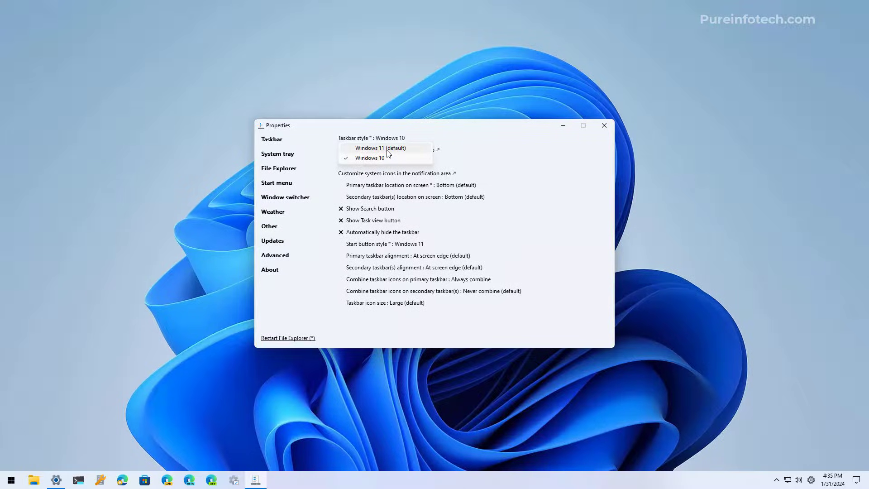
click(379, 147)
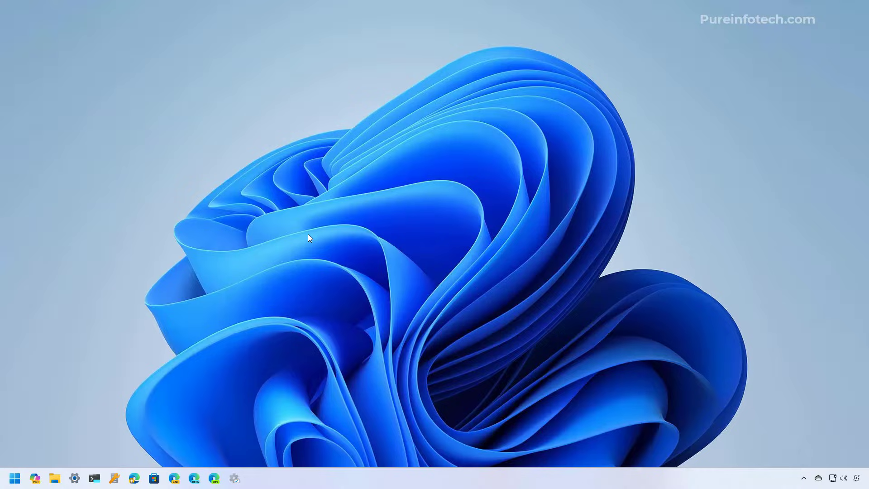
mouse_move(230, 253)
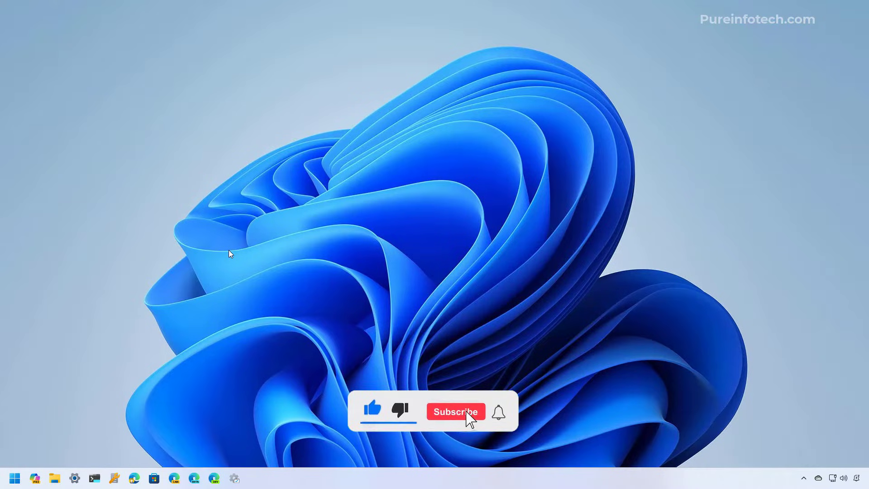
click(455, 411)
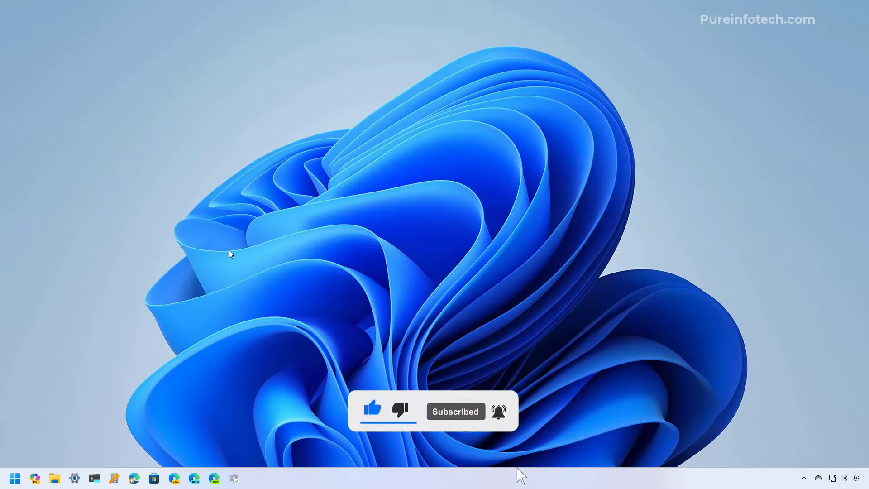